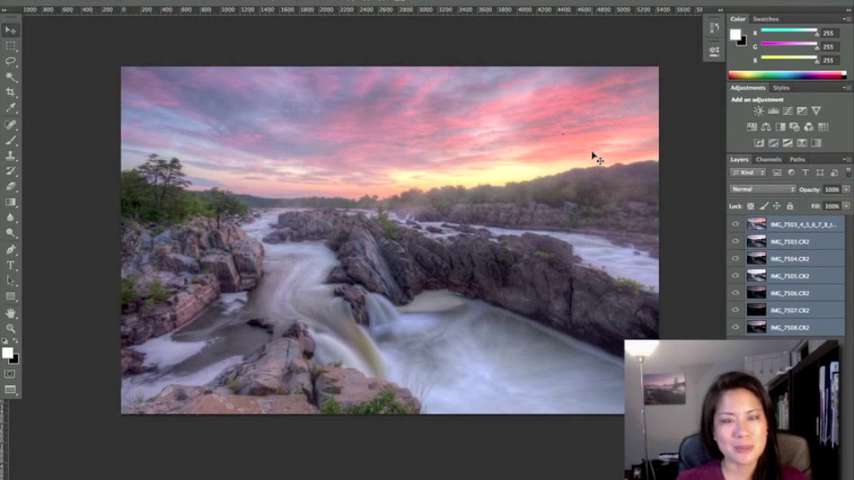
# Magnify the view onto the pink clouds until the dark sensor spots show clearly.
pyautogui.press('cmd+=')
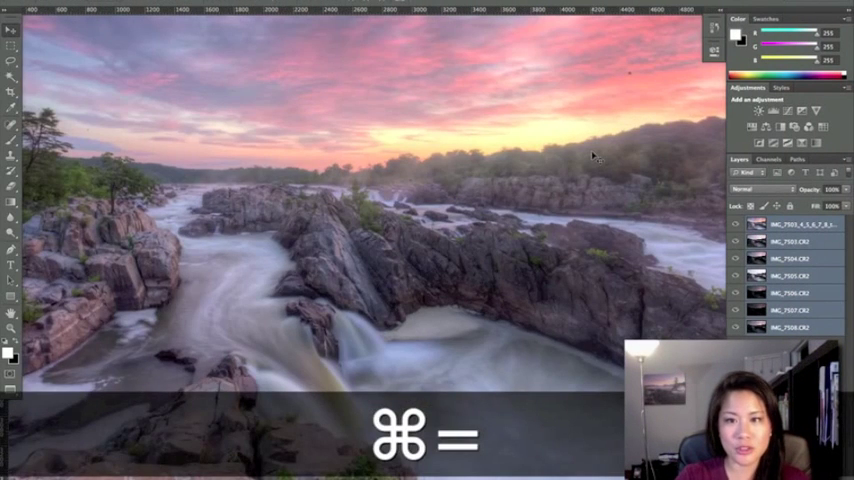
pyautogui.press('cmd+=')
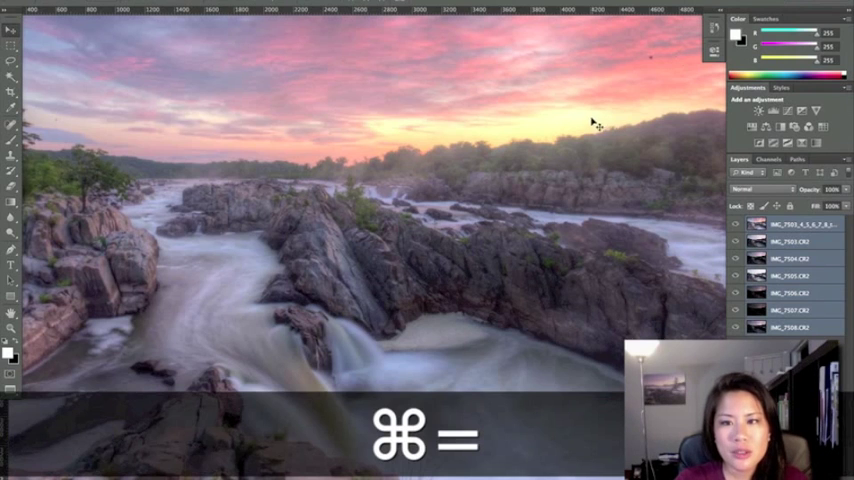
pyautogui.press('cmd+=')
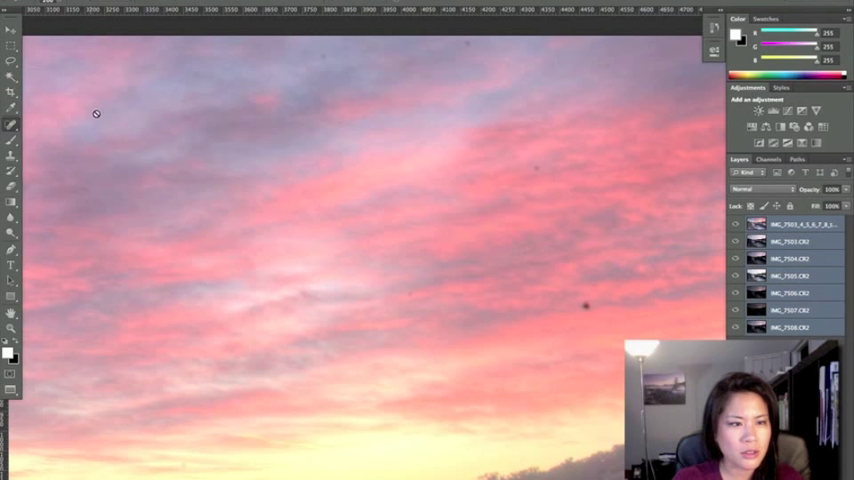
# Make the top layer active and heal the dark dust spots on the pink clouds.
pyautogui.click(12, 124)
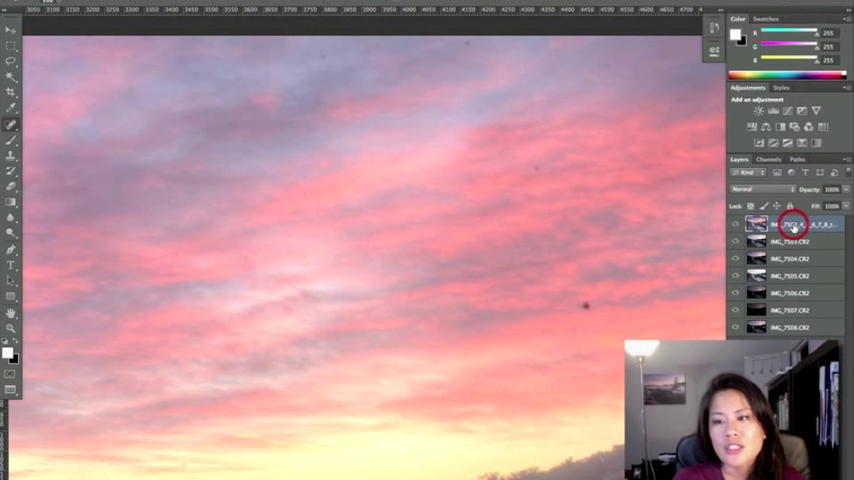
pyautogui.click(792, 224)
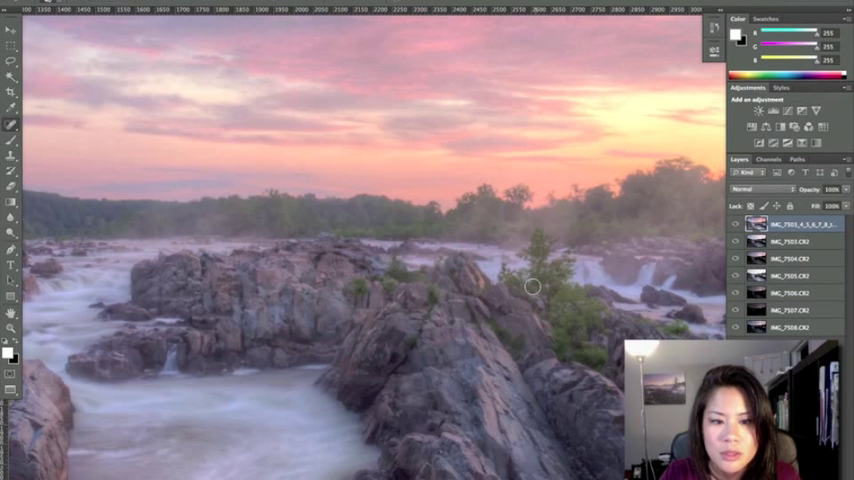
# Move the view down to the misty water beside the reeds at lower left.
pyautogui.press('cmd+z')
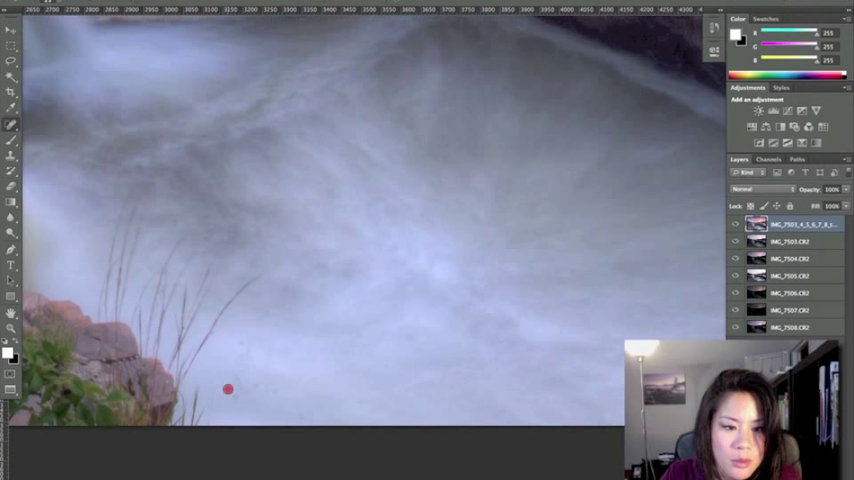
pyautogui.moveTo(256, 388)
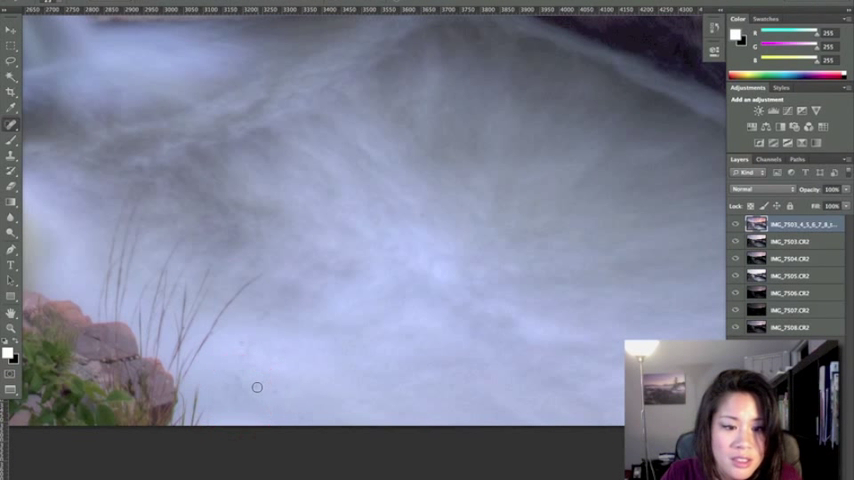
# Heal the leftover speck in the flowing water below the reeds with the Spot Healing Brush.
pyautogui.click(276, 392)
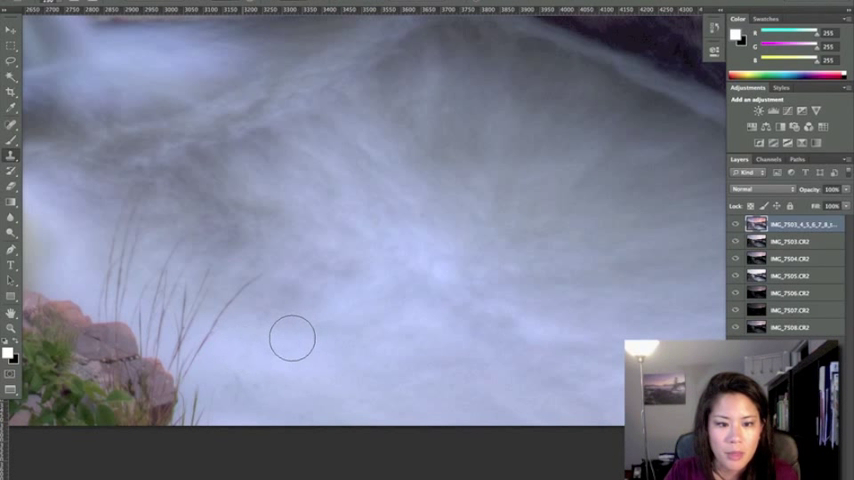
pyautogui.moveTo(270, 324)
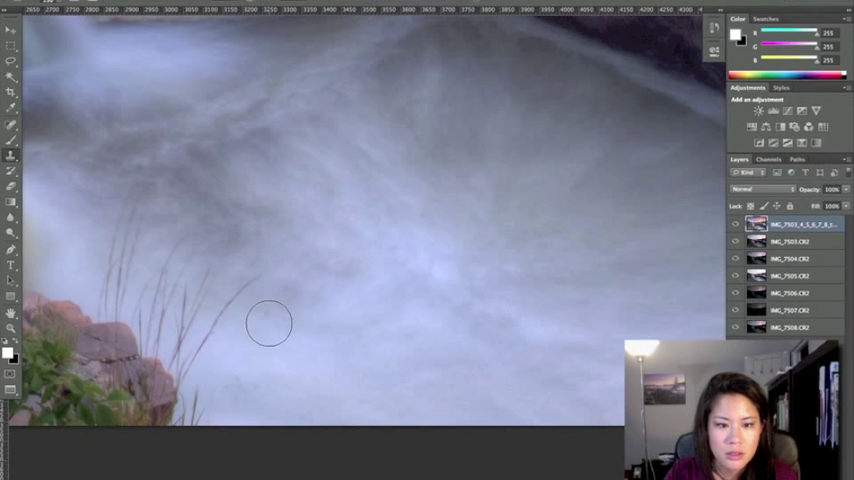